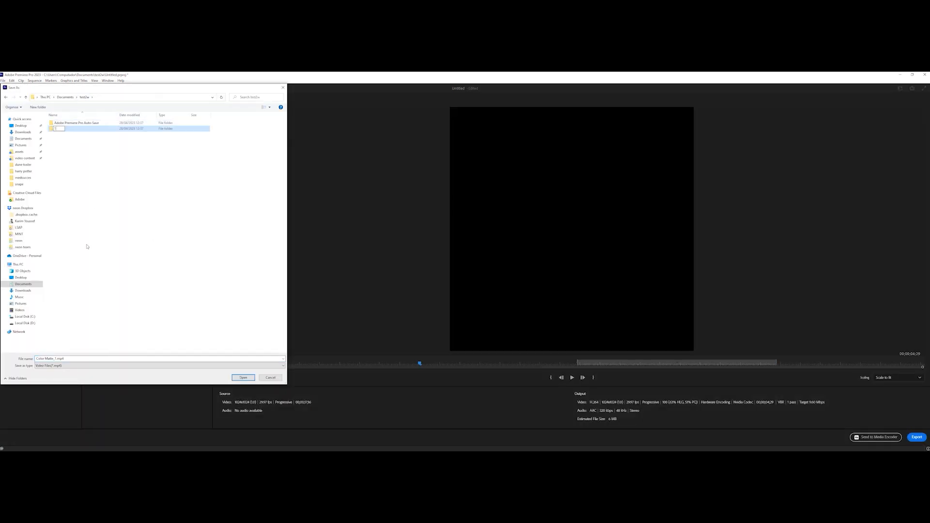
Step: Choose the newly created folder inside Documents > test2w as the save destination
left_click(243, 377)
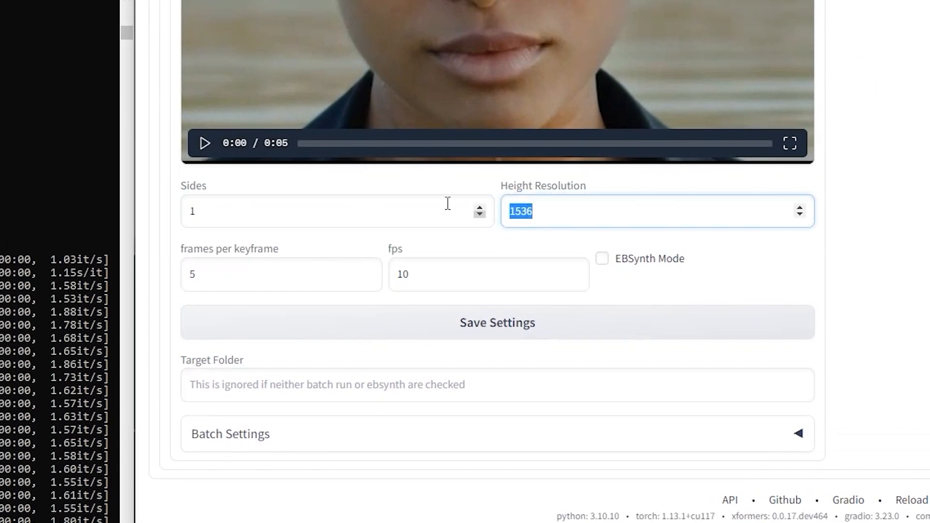
Step: Save Temporal-Kit preprocessing at height 1024, 24 fps, target folder C:\Users\Computador\Documents\test2w\1
type("1024")
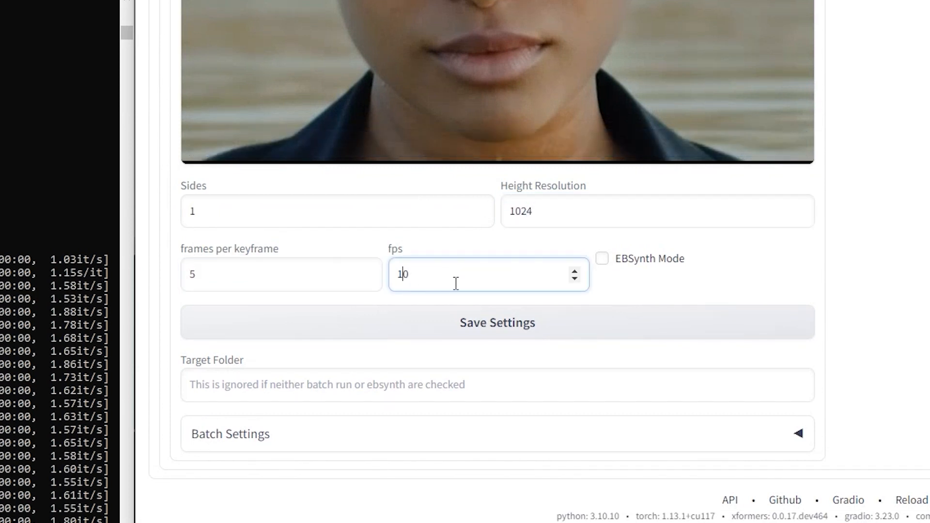
type("24")
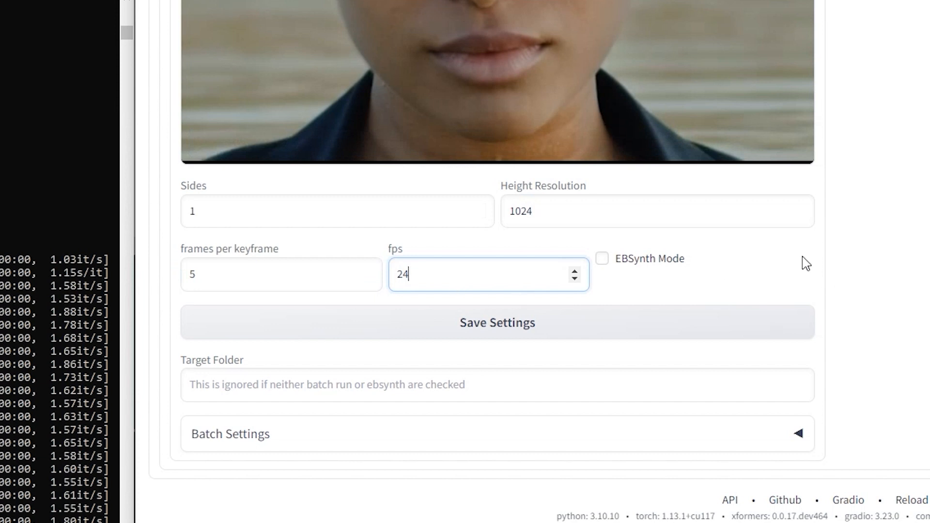
type("C:\\Users\\Computador\\Documents\\test2w\\1")
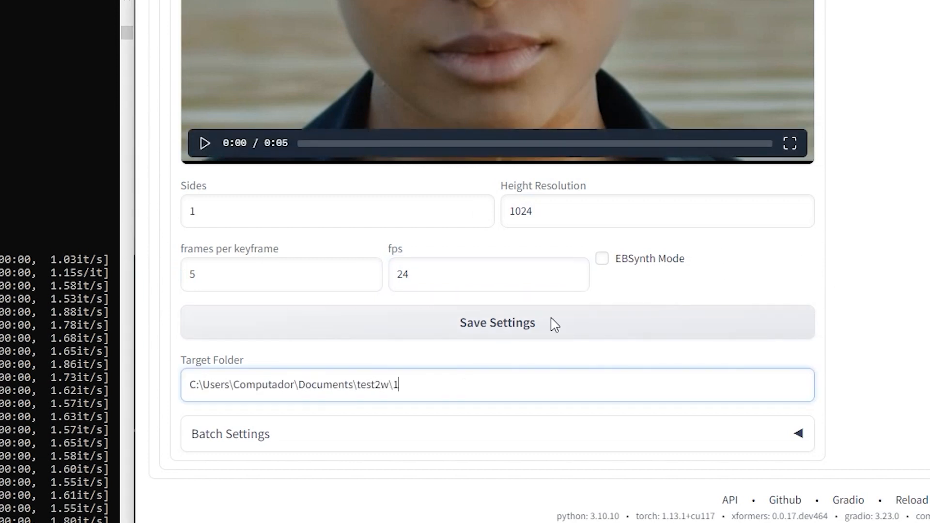
left_click(602, 258)
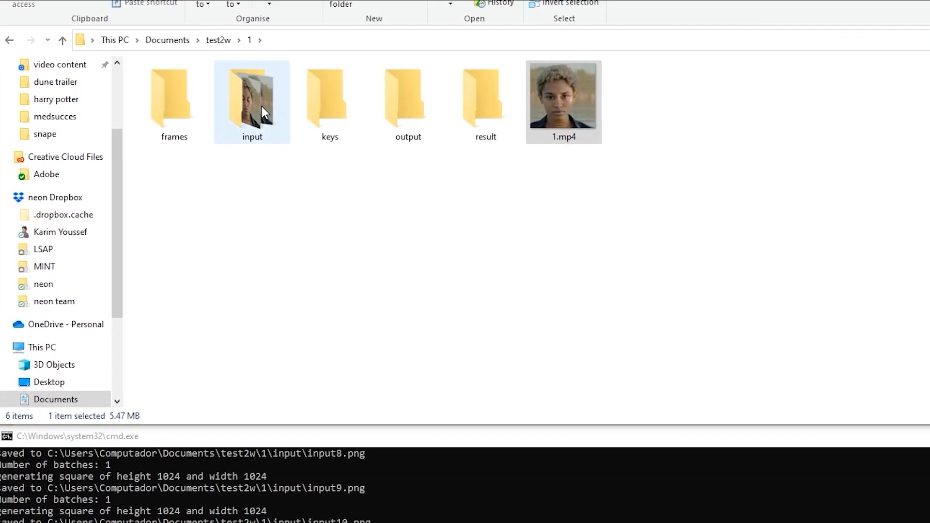
Step: Open the input folder inside test2w\1 to view the extracted frames
double_click(251, 101)
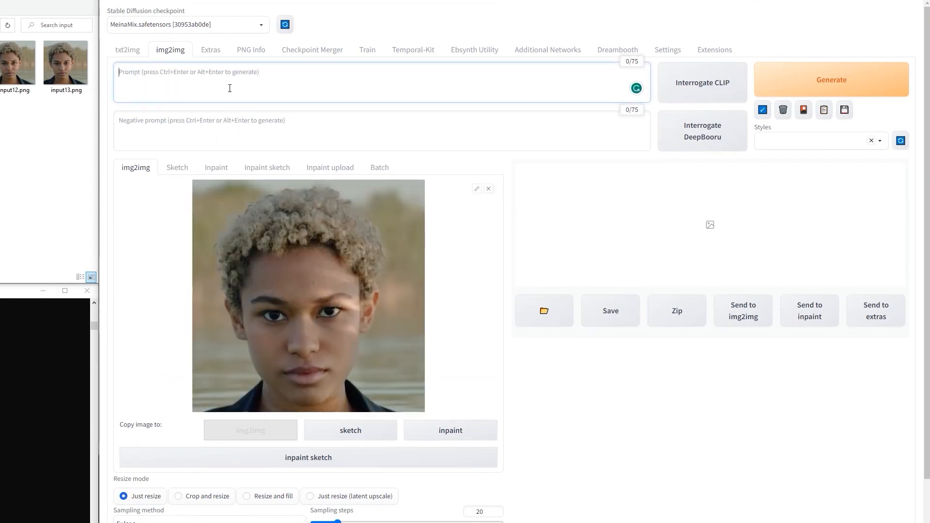
Step: Enter the Ghibli-style prompt text and generate a first stylized test frame to inspect
type("bea")
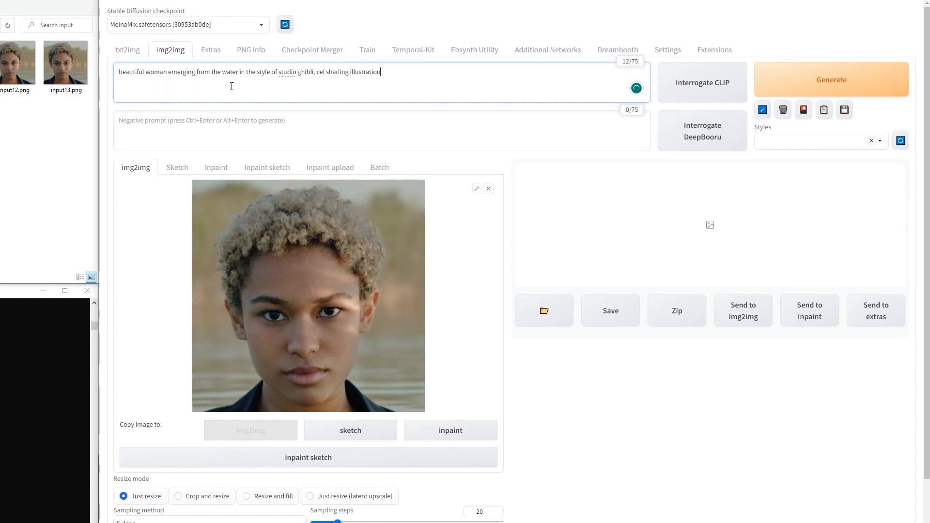
left_click(830, 79)
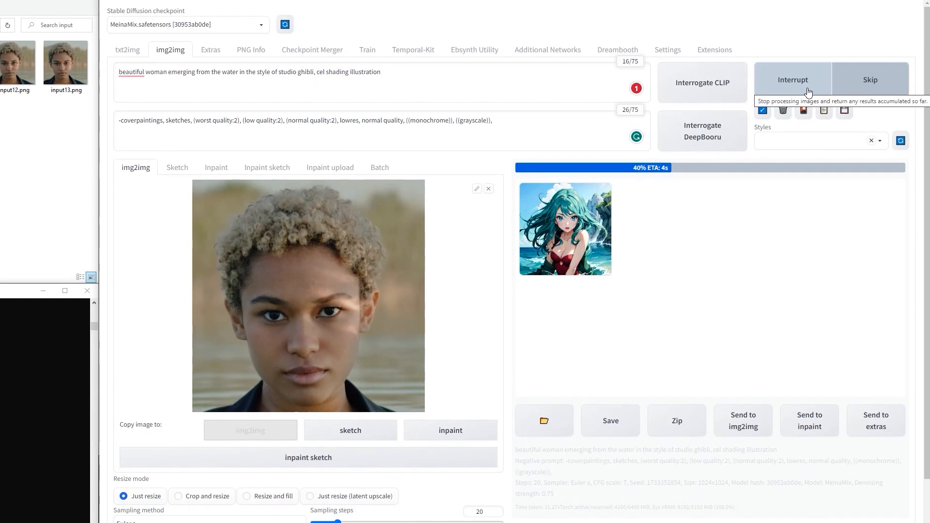
left_click(308, 296)
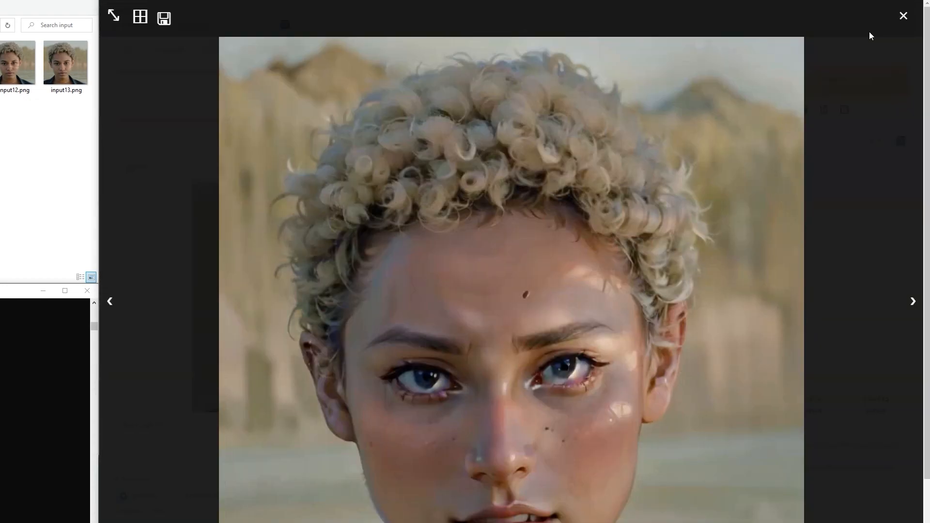
left_click(901, 15)
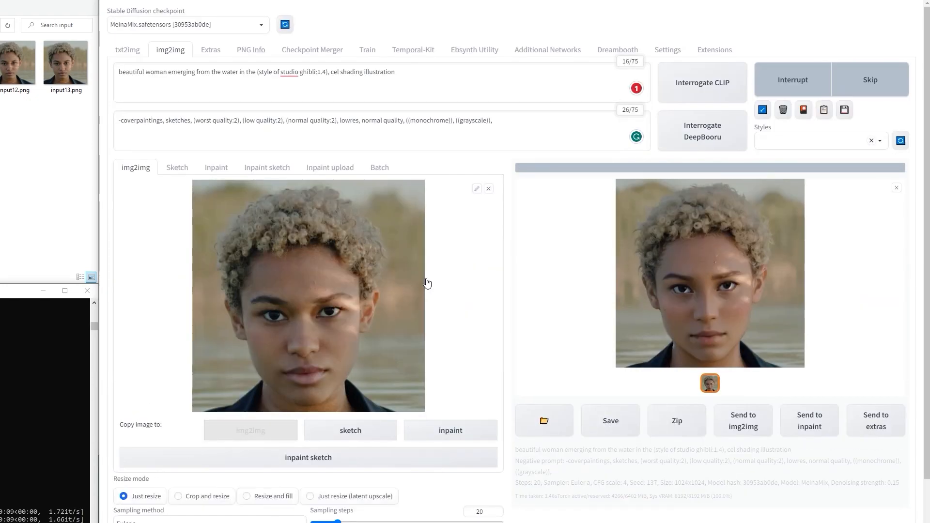
Step: Add 'african' to the prompt, inspect the new result, and return to the project folder
left_click(831, 79)
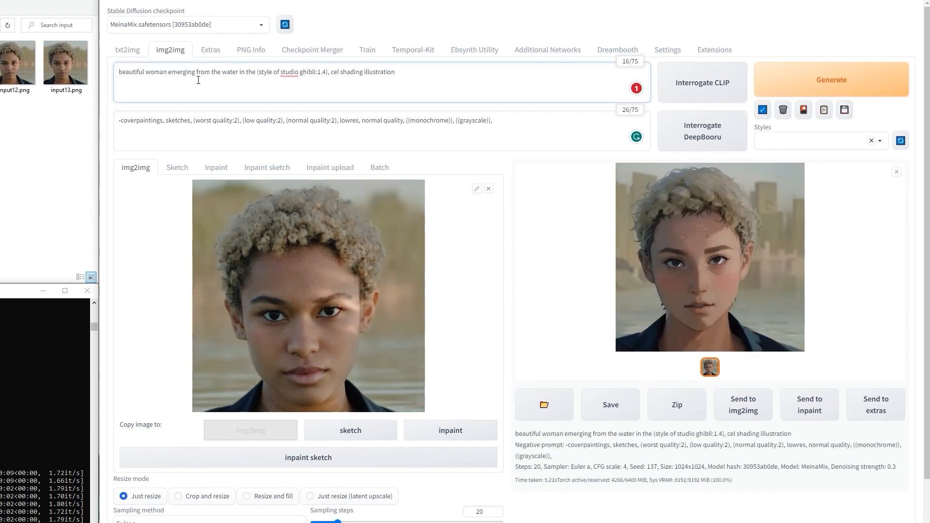
type("african")
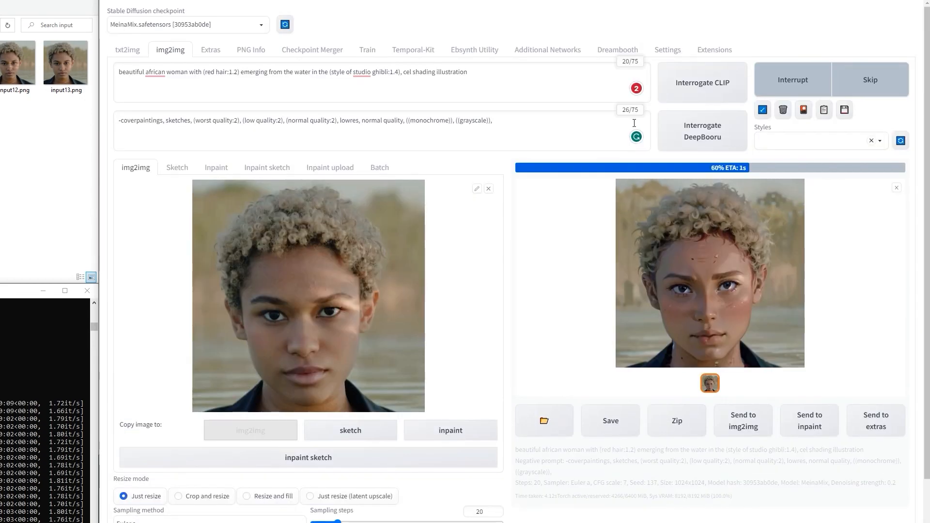
left_click(709, 273)
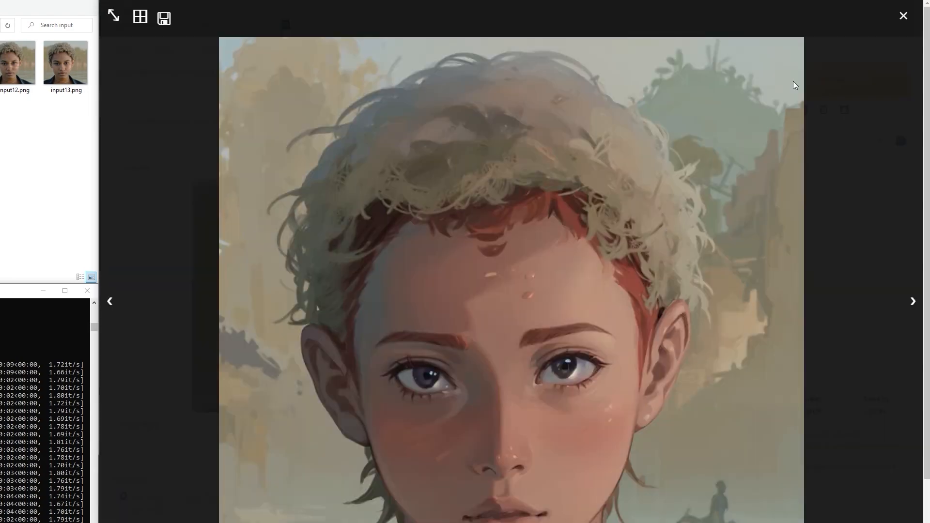
left_click(902, 15)
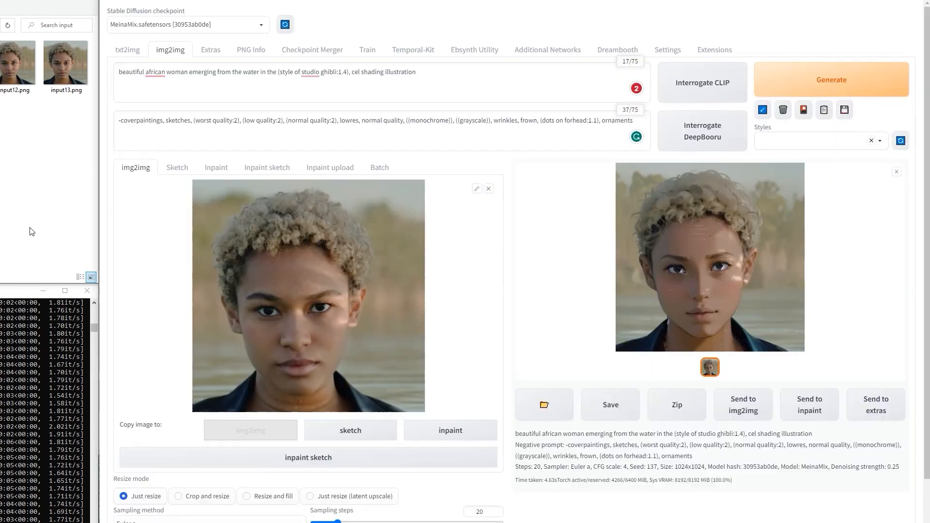
left_click(379, 167)
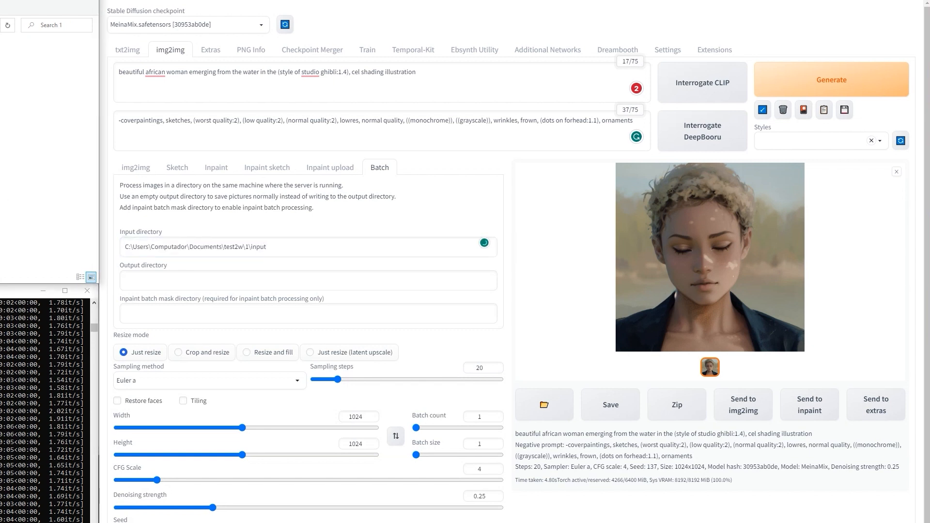
Step: Batch-generate all frames with output directory C:\Users\Computador\Documents\test2w\1\output
left_click(212, 280)
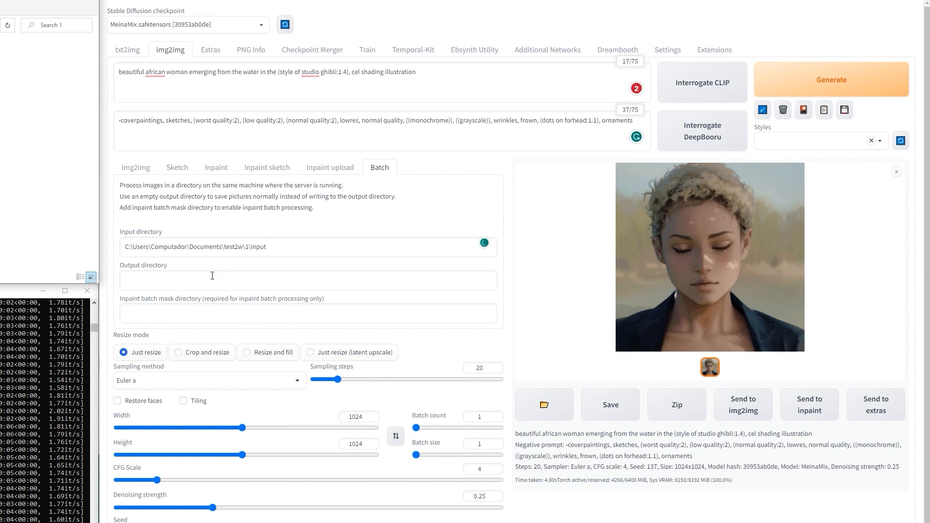
type("C:\\Users\\Computador\\Documents\\test2w\\1\\output")
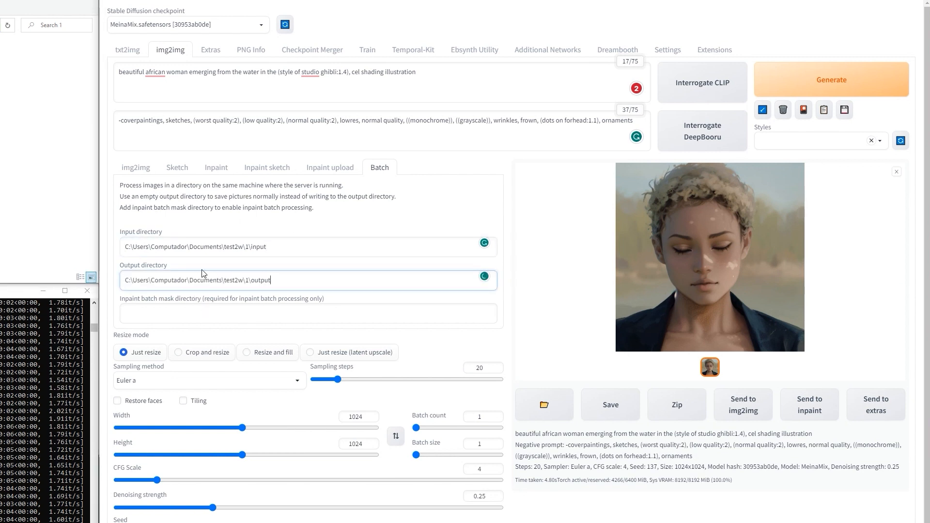
left_click(830, 80)
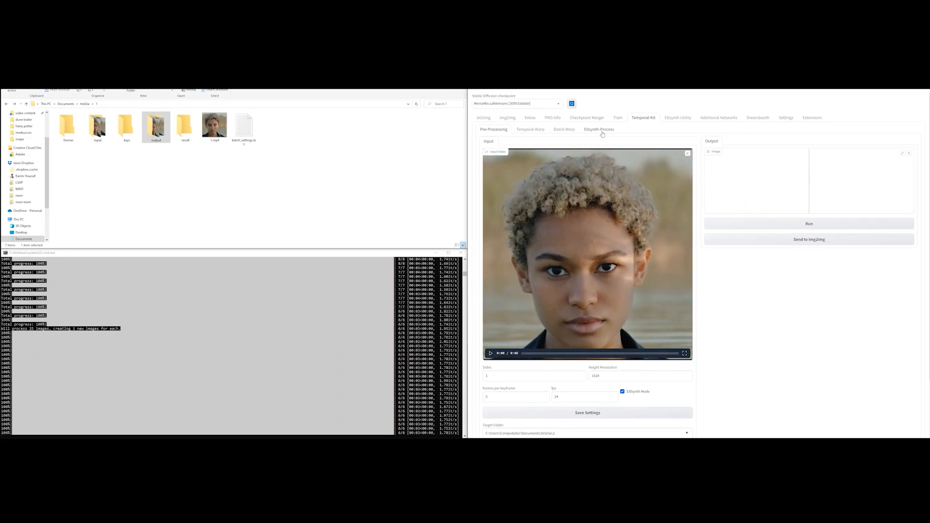
Step: Prepare EbSynth in Temporal-Kit's Ebsynth Process using input folder C:\Users\Computador\Documents\test2w\1
left_click(599, 130)
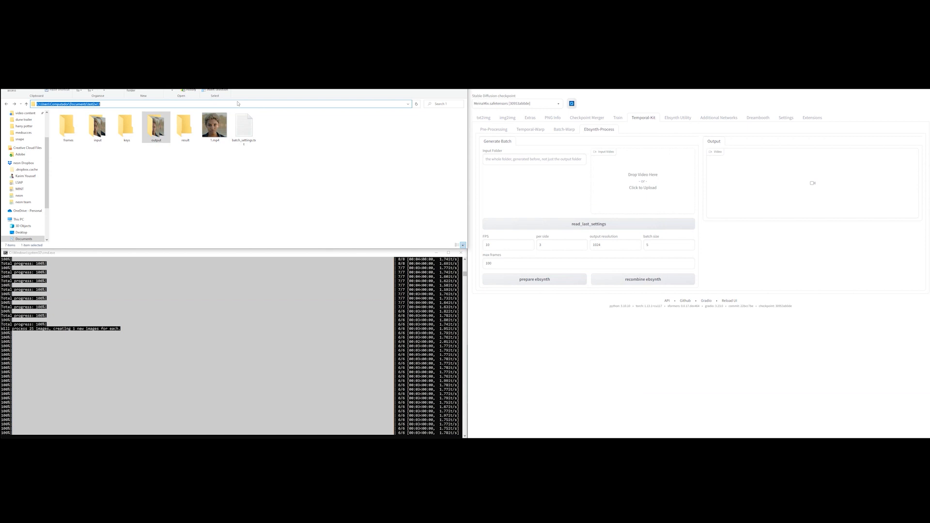
type("C:\\Users\\Computador\\Documents\\test2w\\1")
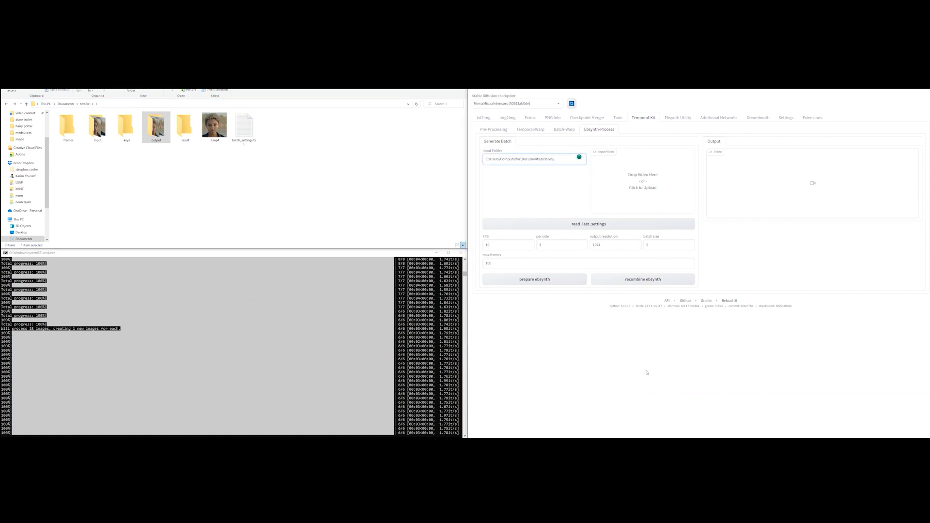
left_click(587, 224)
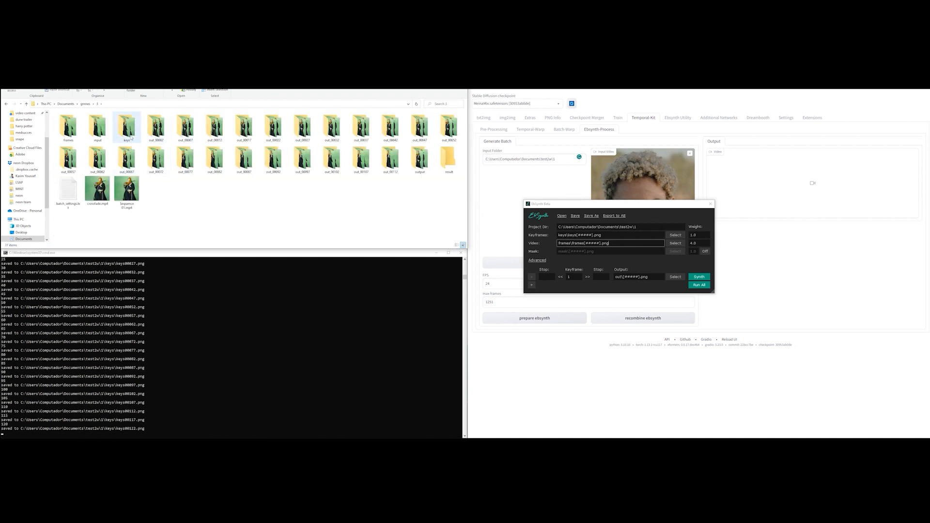
Step: Load the prepared .ebs project, set the keys folder, and run all keyframe syntheses
left_click(698, 285)
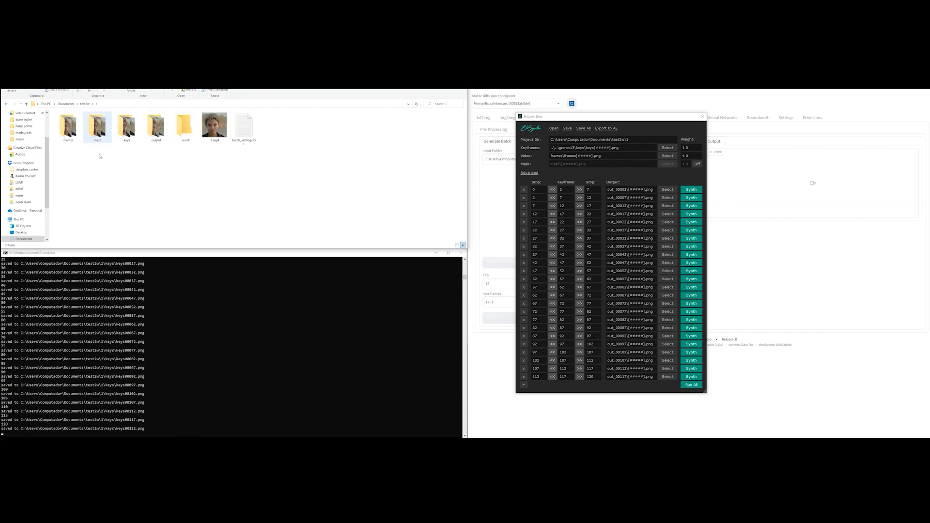
left_click(126, 125)
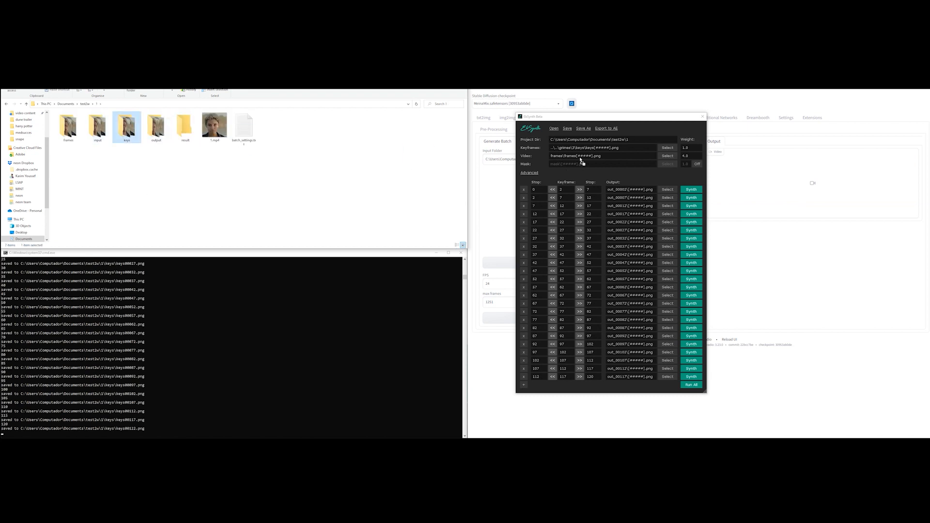
left_click(690, 384)
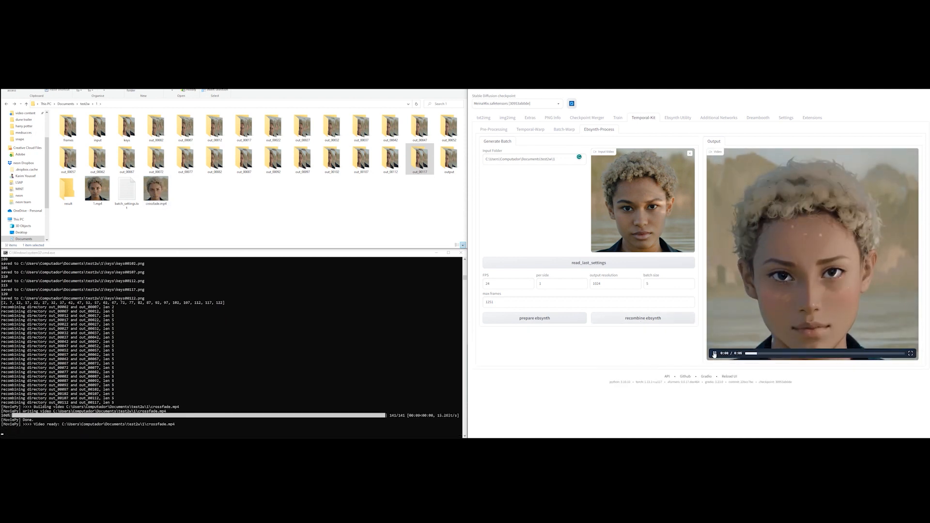
Step: Play the recombined crossfade output video, then stop playback
left_click(714, 354)
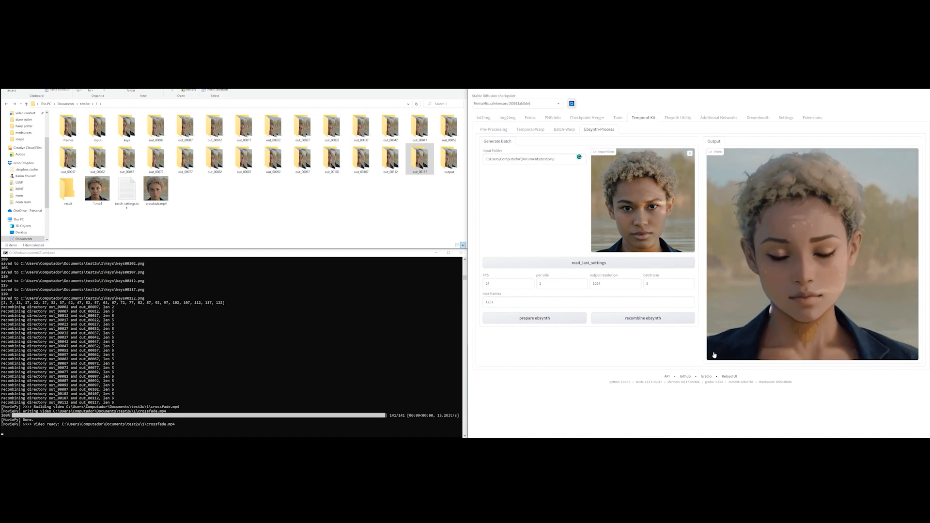
left_click(507, 118)
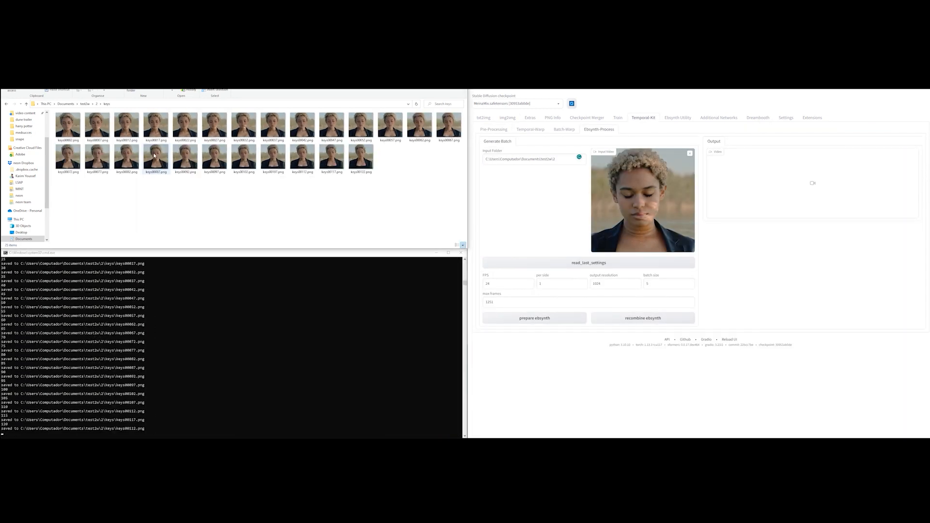
Step: Run All to synthesize every keyframe range of the test2w\2 project
left_click(533, 317)
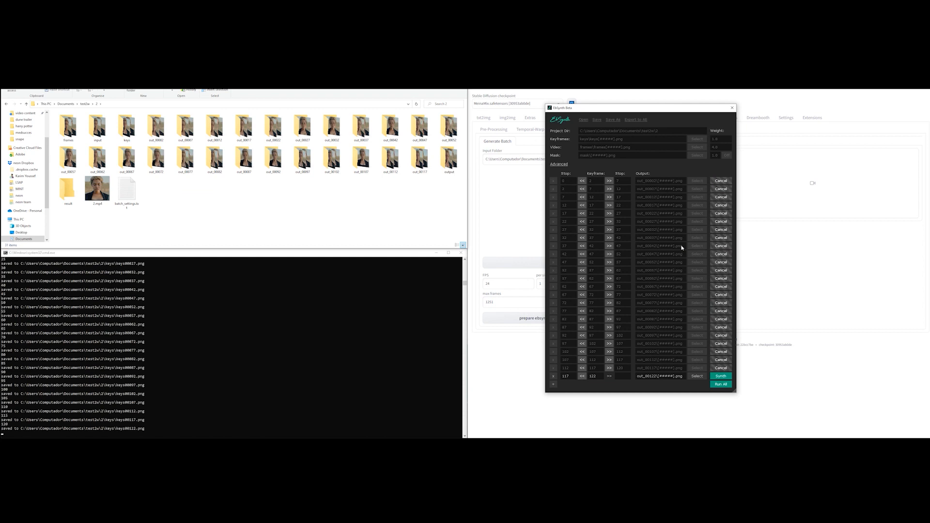